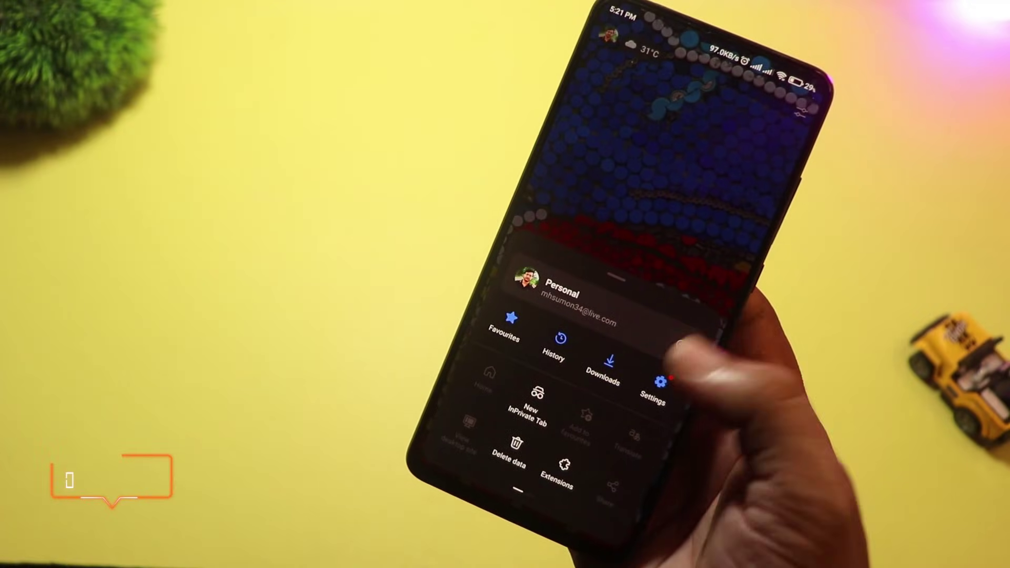
Choose Settings from the Edge menu sheet to show the Settings page.
left_click(661, 382)
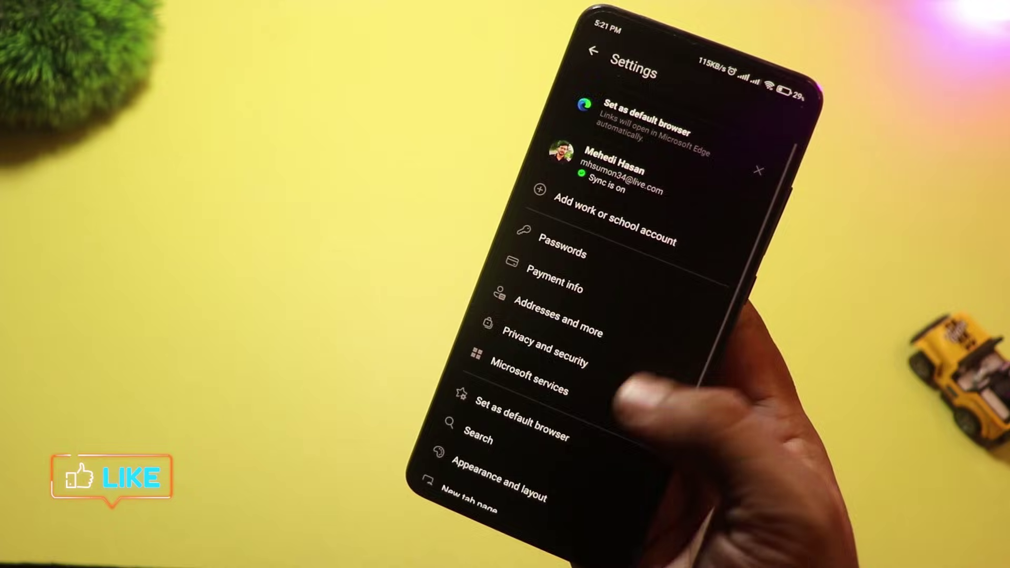